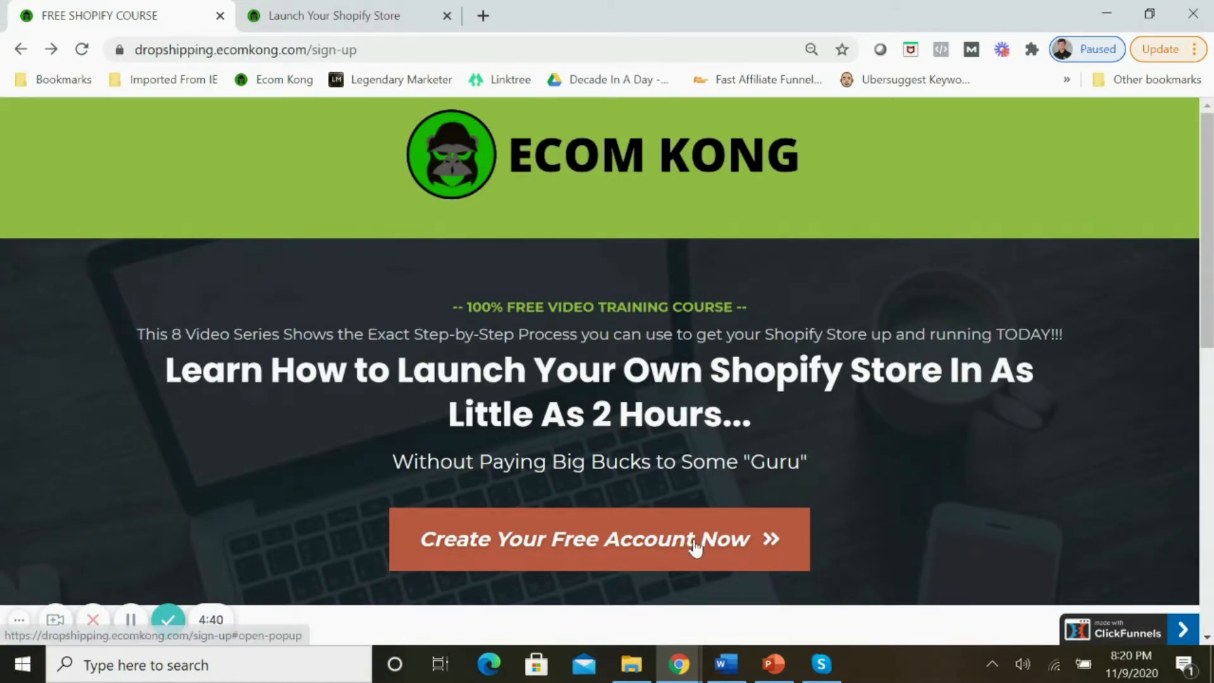
Register for the free Shopify course with name and email, then enter the Shopify Store Setup membership area.
{"action": "left_click", "coordinate": [599, 539]}
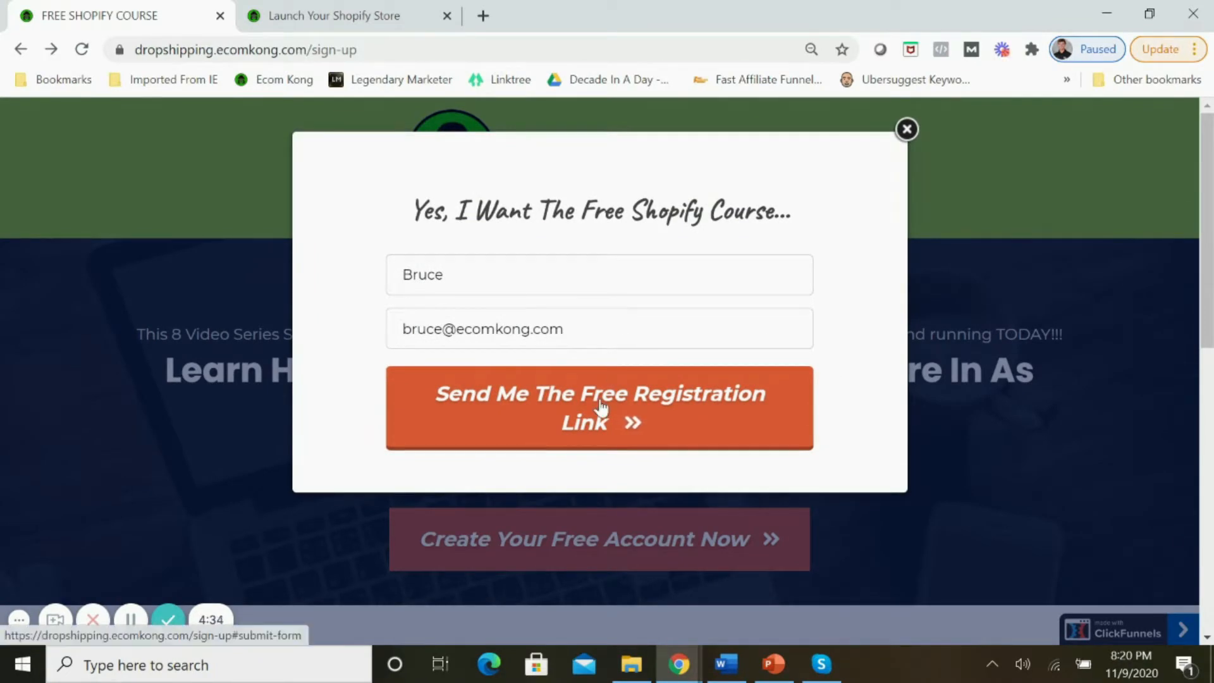
{"action": "left_click", "coordinate": [598, 407]}
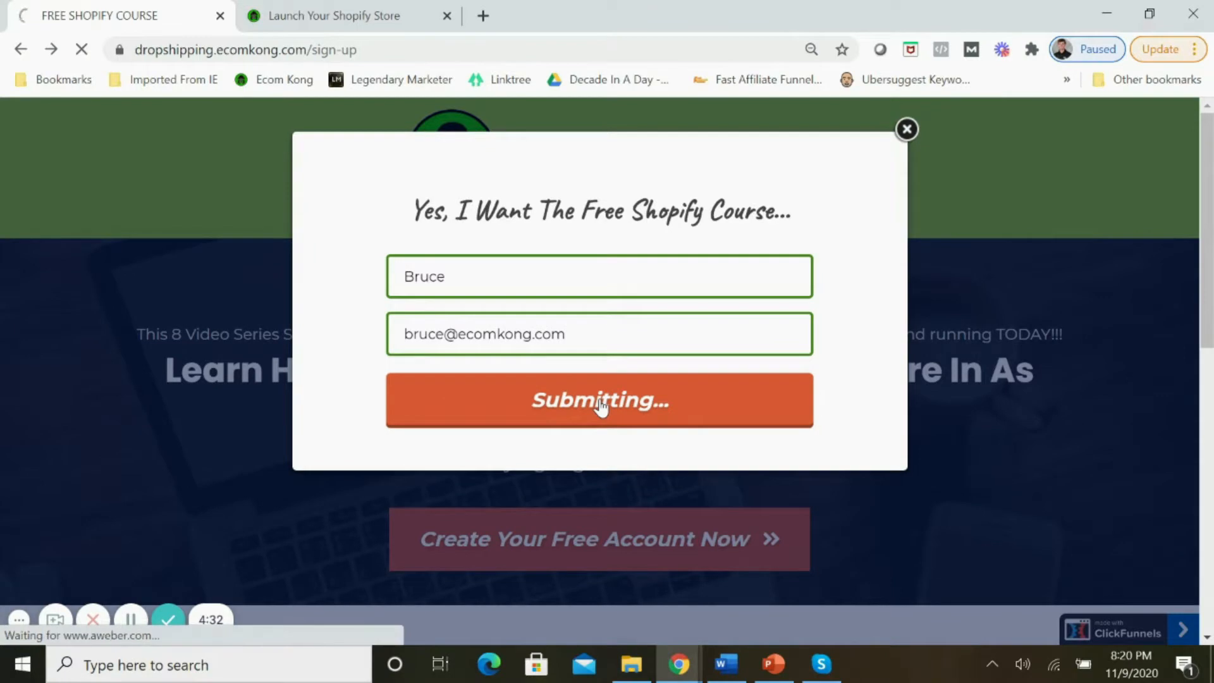
{"action": "left_click", "coordinate": [599, 400]}
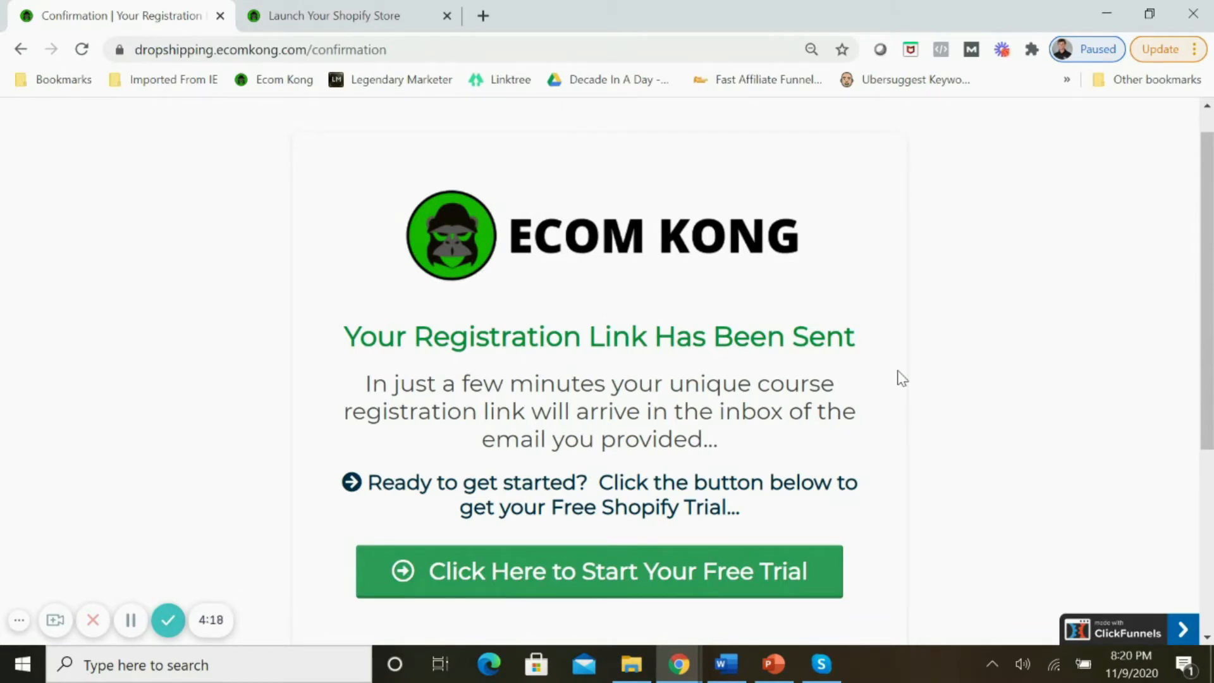
{"action": "left_click", "coordinate": [598, 571]}
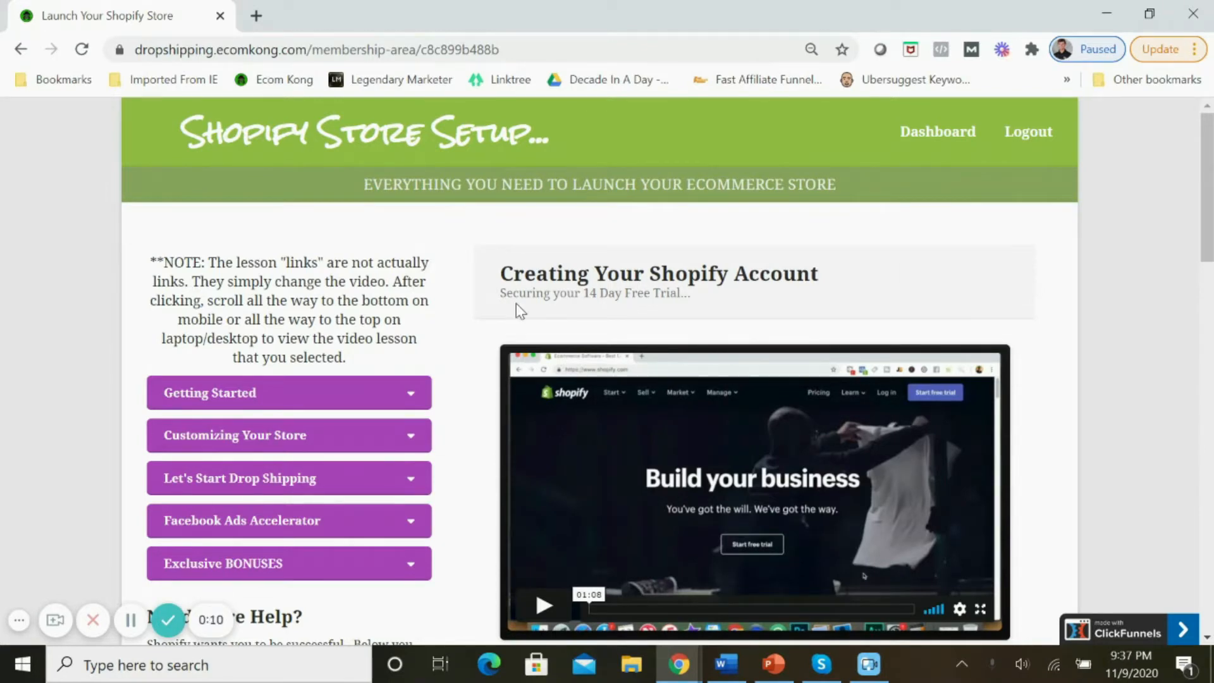
Scroll down the Choosing a Product lesson past the Need More Help resource links.
{"action": "scroll", "scroll_direction": "down", "scroll_amount": 3}
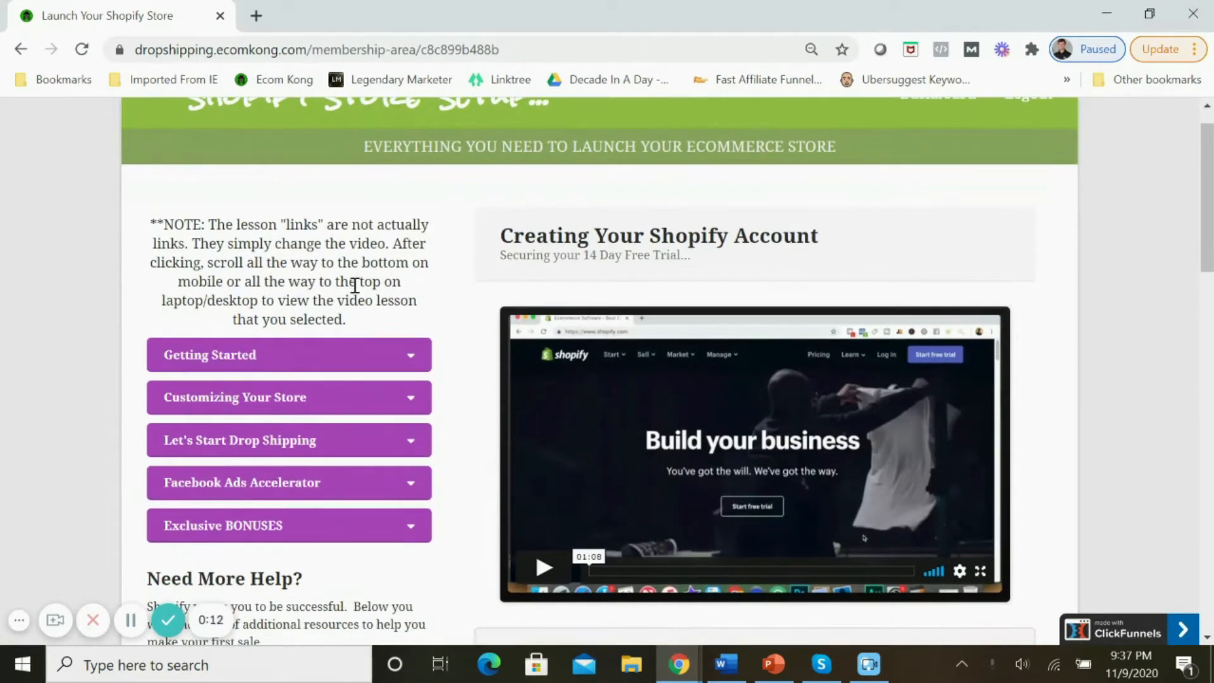
{"action": "scroll", "scroll_direction": "down", "scroll_amount": 3}
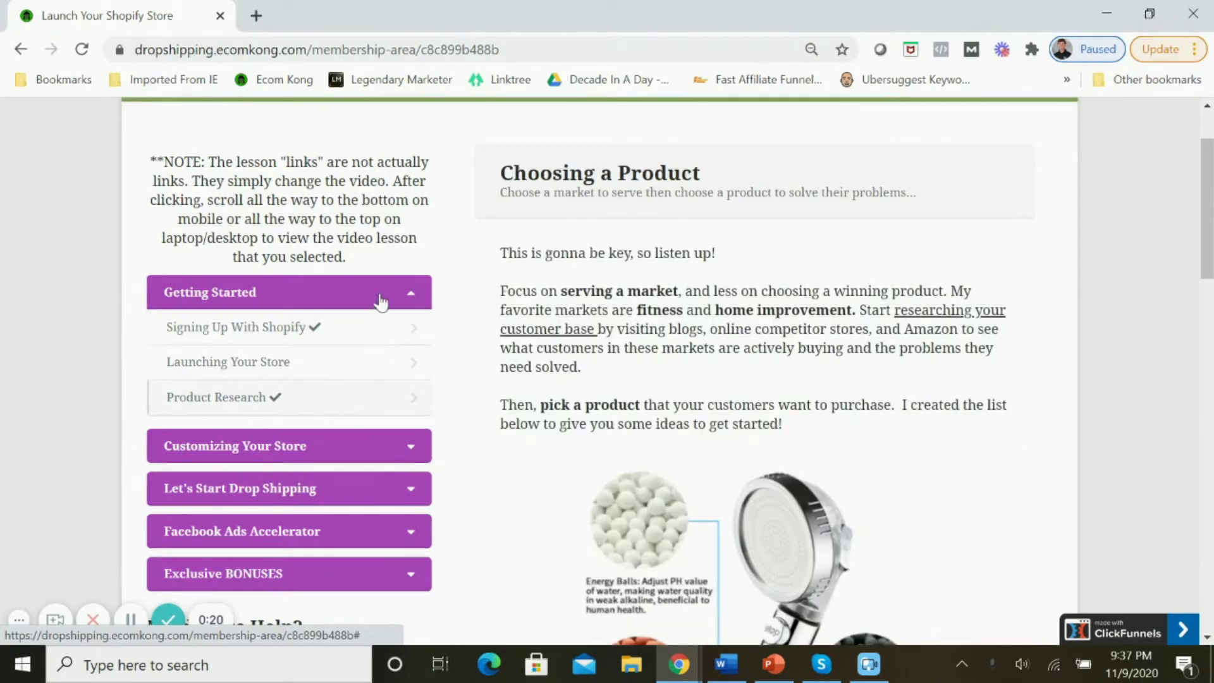
{"action": "scroll", "scroll_direction": "down", "scroll_amount": 3}
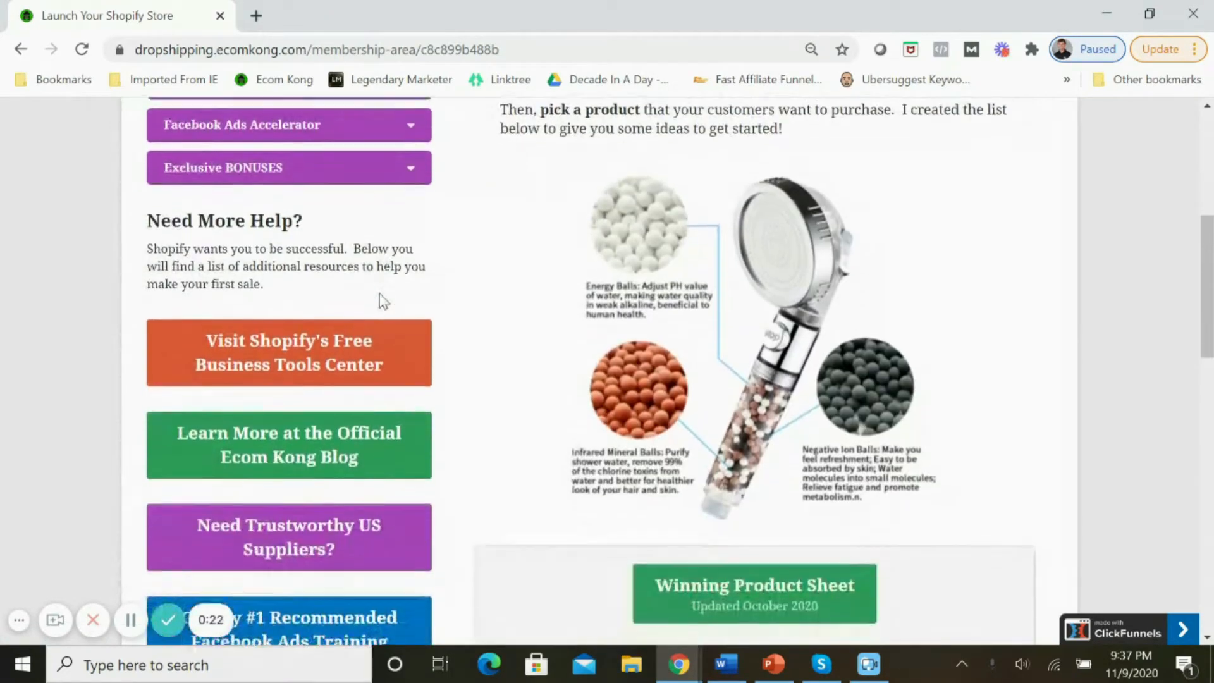
{"action": "scroll", "scroll_direction": "down", "scroll_amount": 3}
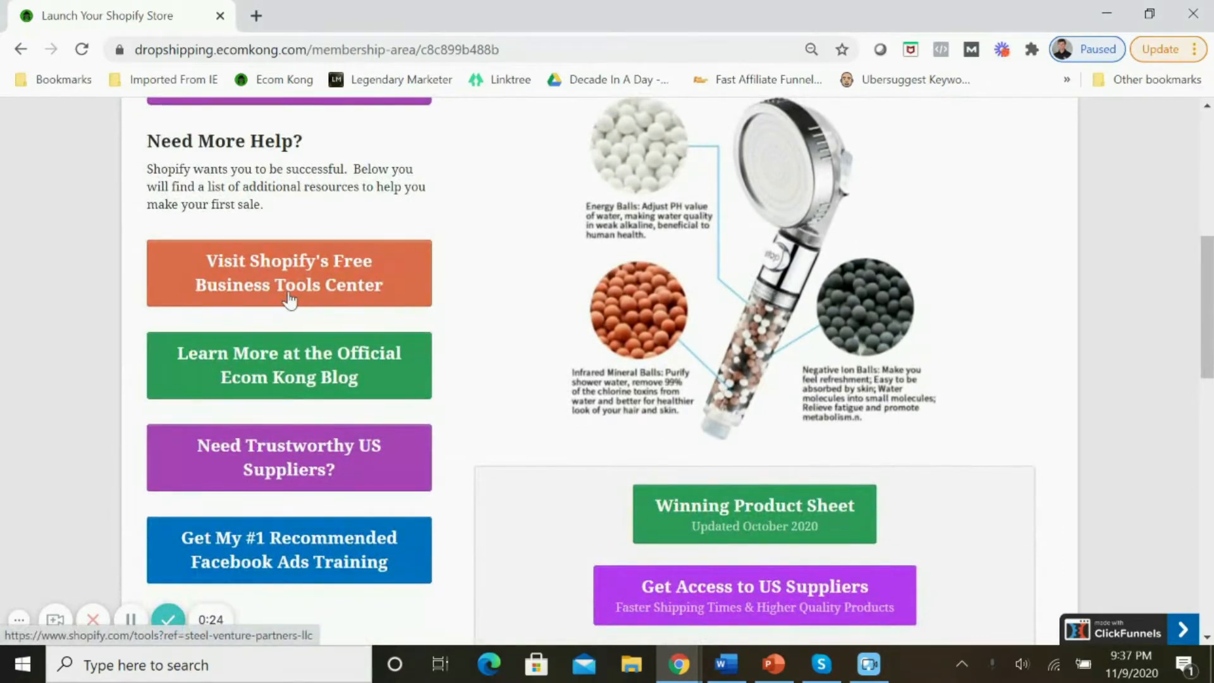
{"action": "mouse_move", "coordinate": [343, 316]}
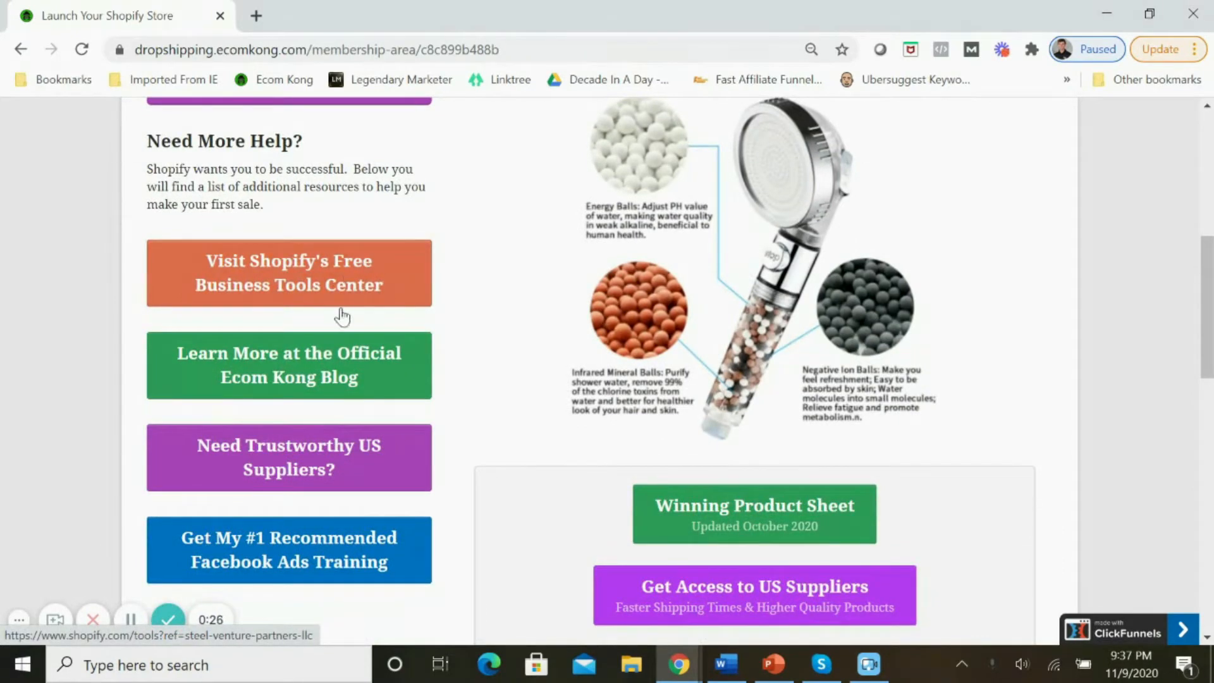
{"action": "scroll", "scroll_direction": "down", "scroll_amount": 3}
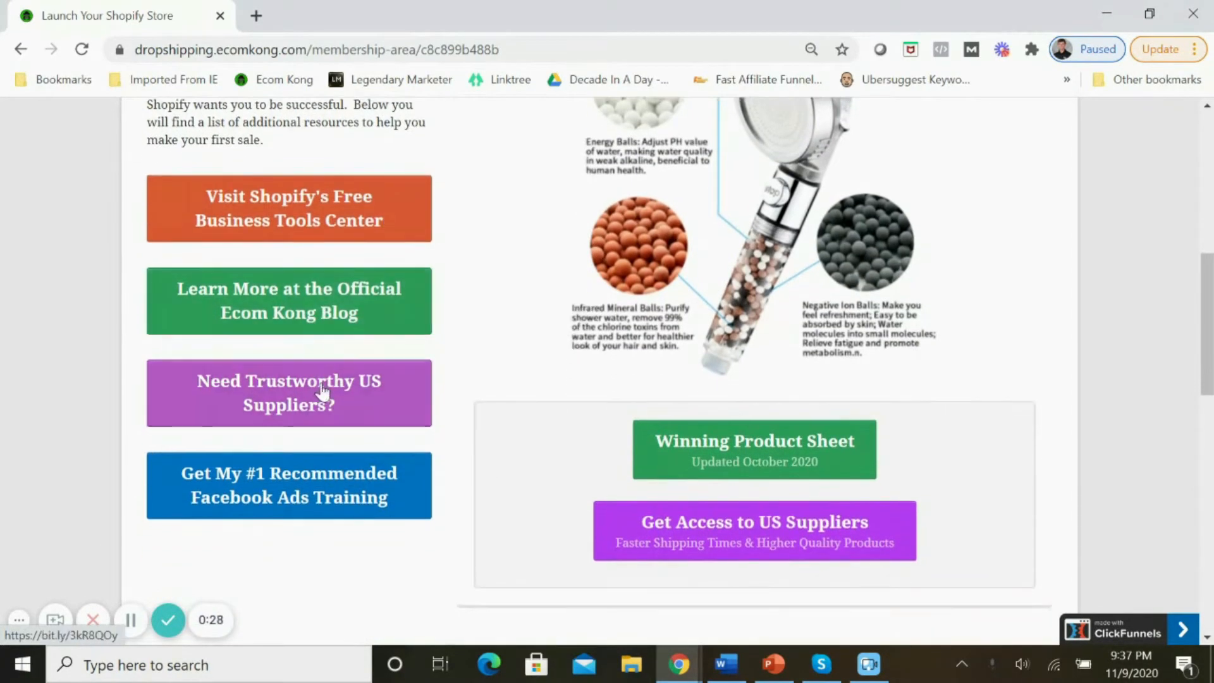
{"action": "scroll", "scroll_direction": "down", "scroll_amount": 3}
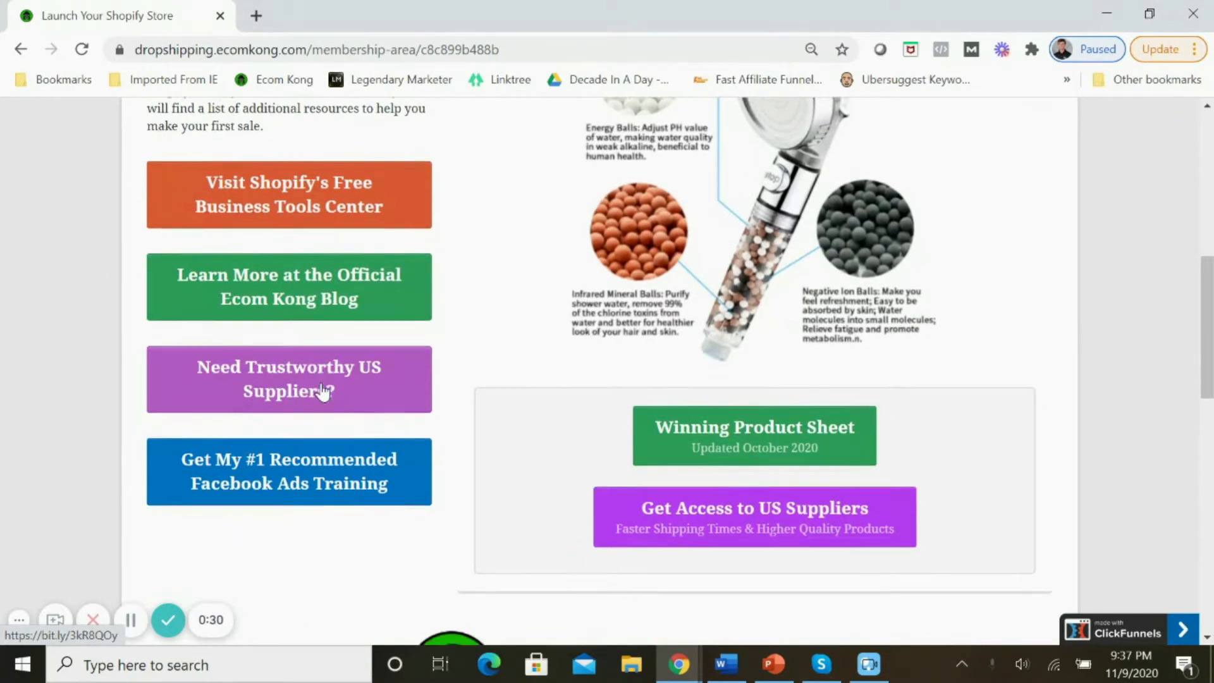
{"action": "scroll", "scroll_direction": "down", "scroll_amount": 3}
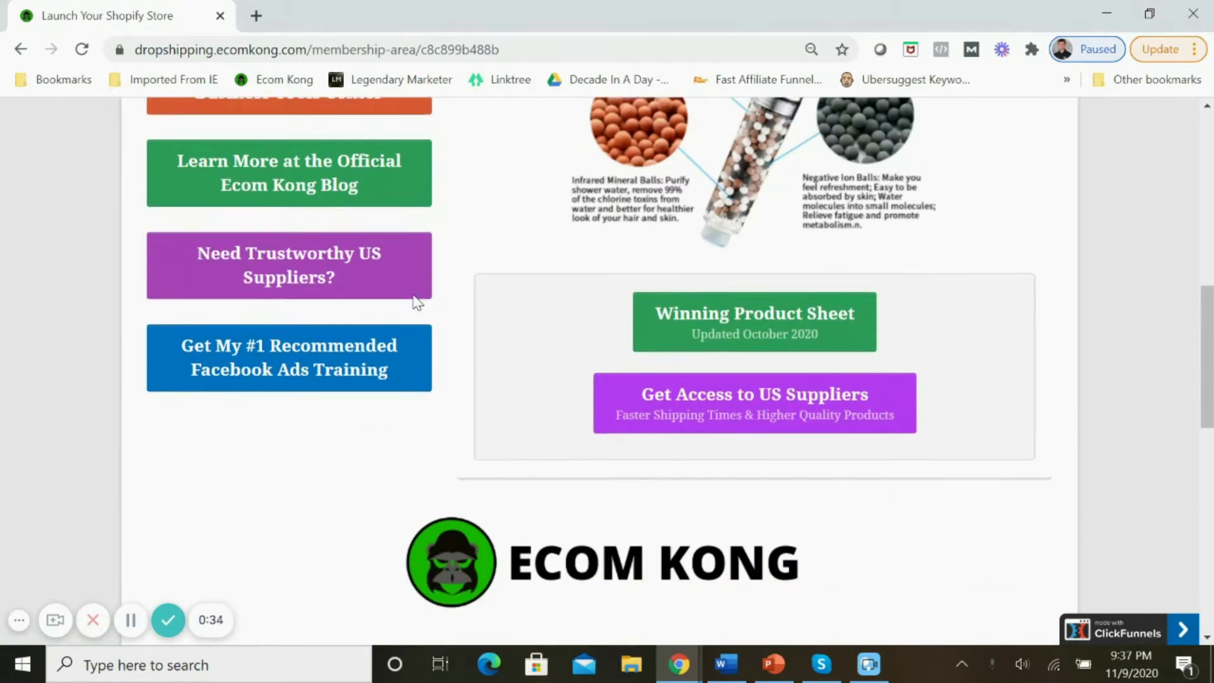
{"action": "scroll", "scroll_direction": "up", "scroll_amount": 3}
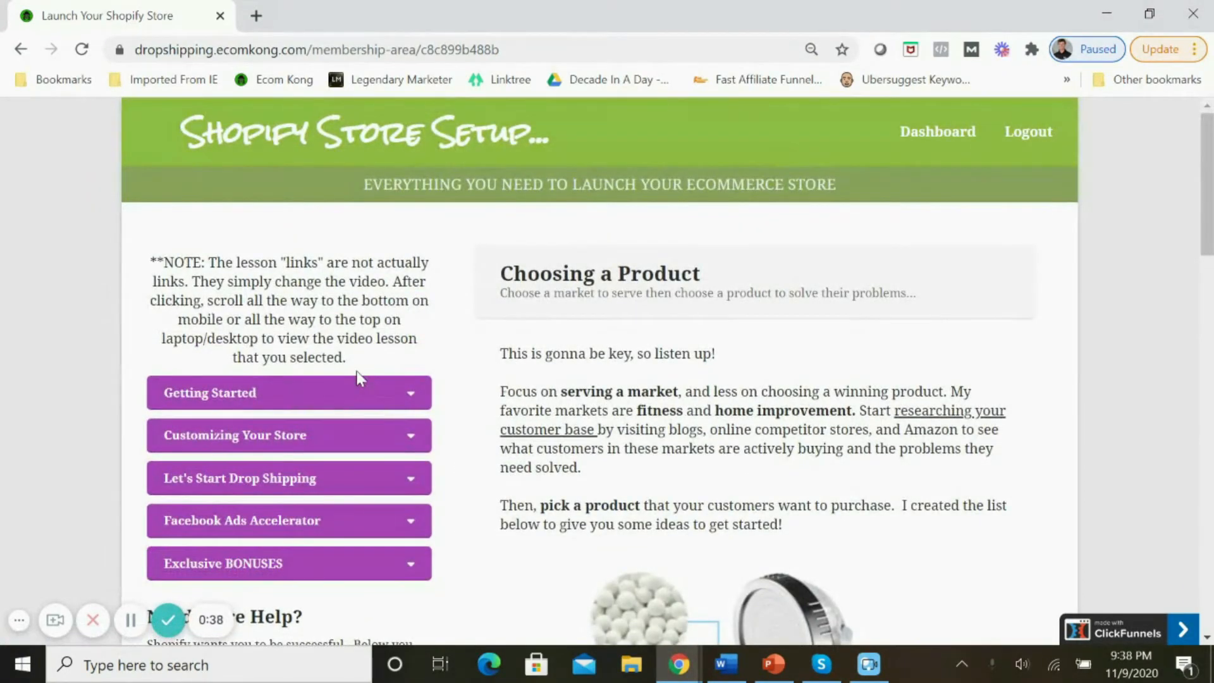
Expand Getting Started and scroll to Product Research's Winning Product Sheet and US supplier offer.
{"action": "left_click", "coordinate": [287, 392]}
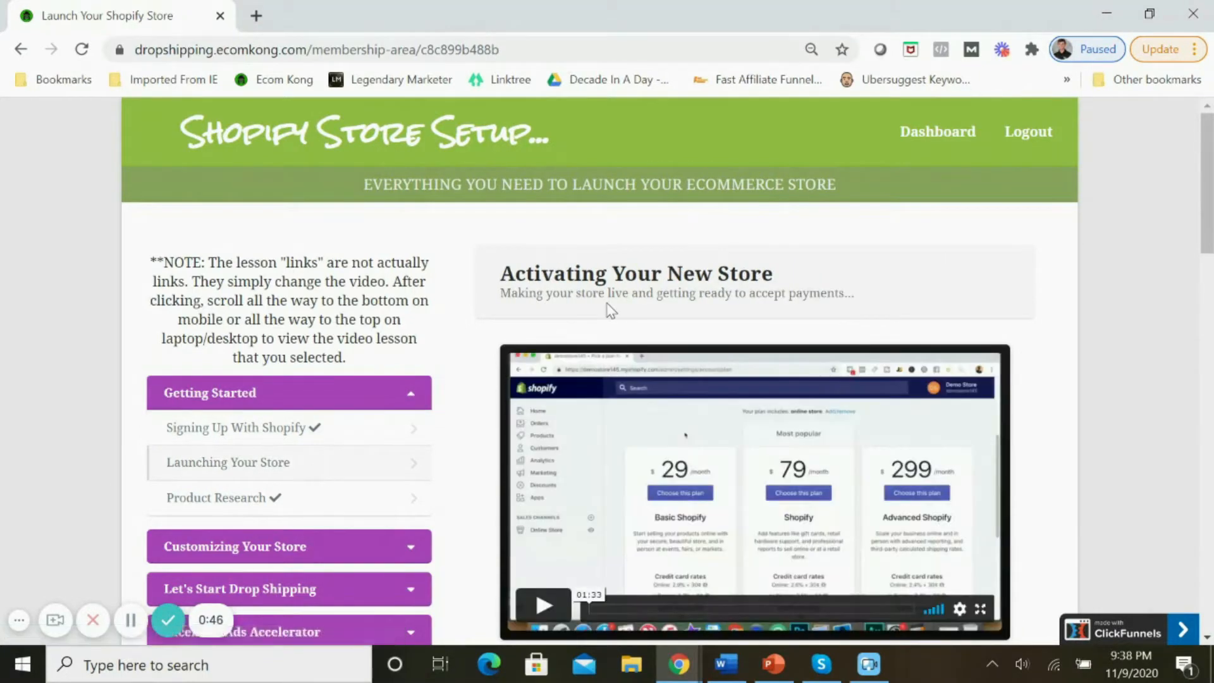
{"action": "scroll", "scroll_direction": "down", "scroll_amount": 3}
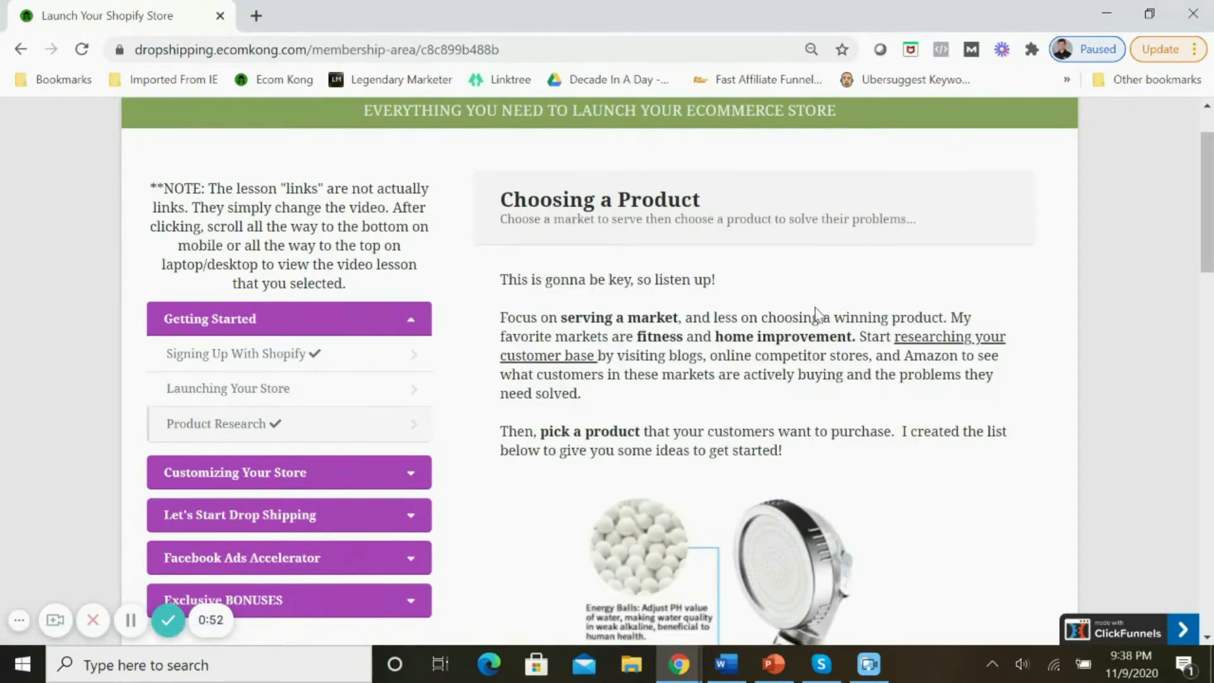
{"action": "scroll", "scroll_direction": "down", "scroll_amount": 3}
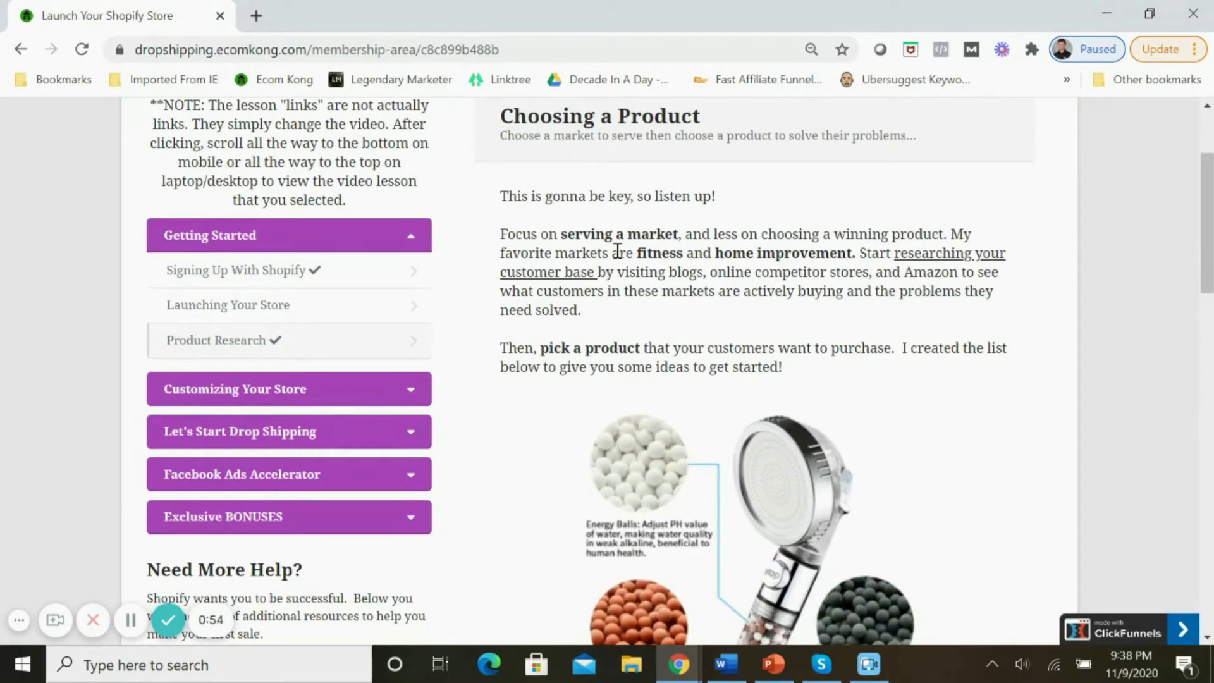
{"action": "mouse_move", "coordinate": [734, 259]}
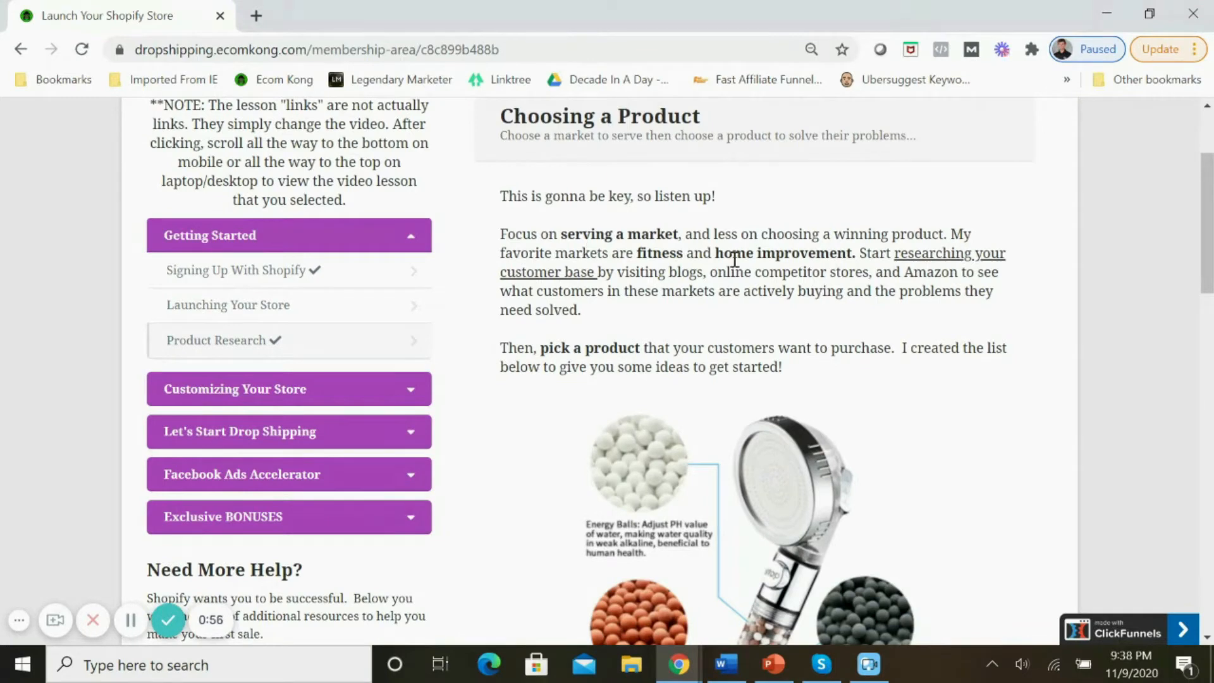
{"action": "scroll", "scroll_direction": "down", "scroll_amount": 3}
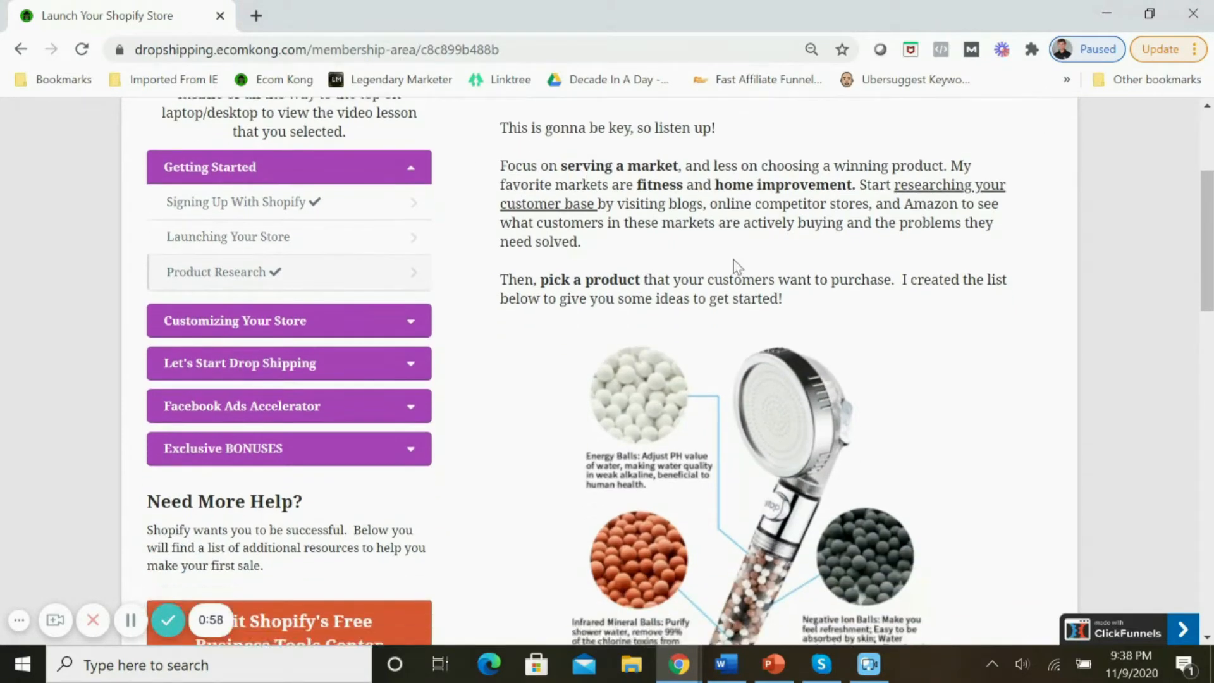
{"action": "scroll", "scroll_direction": "down", "scroll_amount": 3}
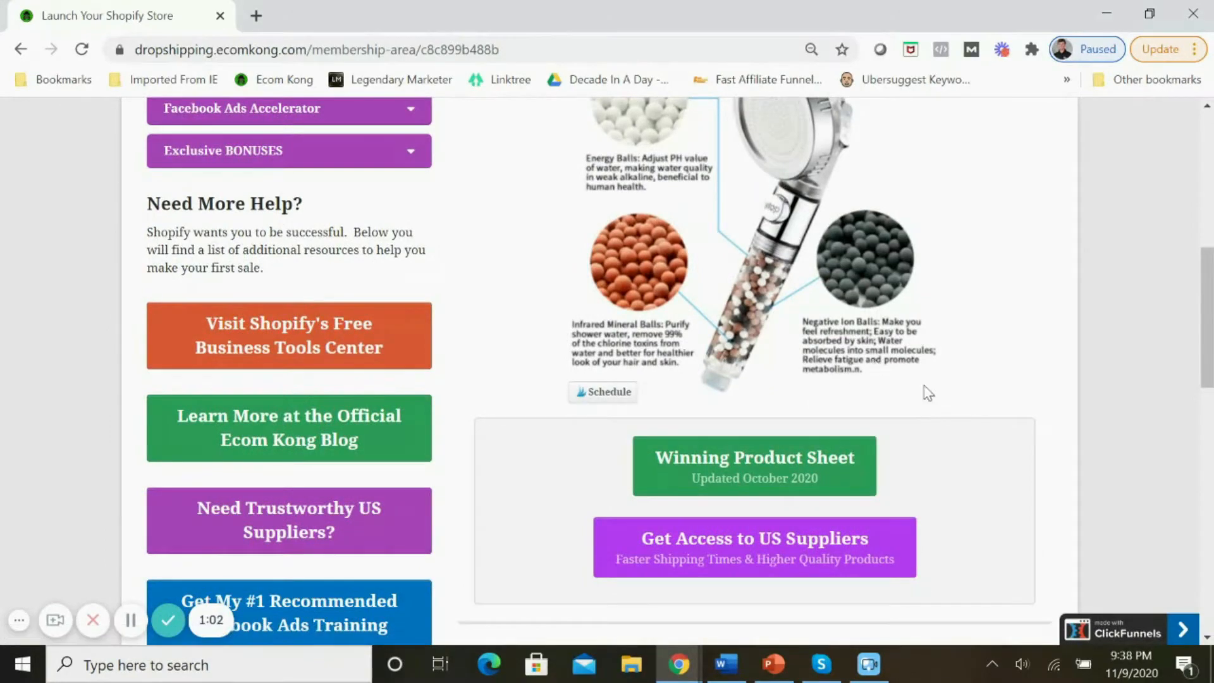
{"action": "mouse_move", "coordinate": [587, 300]}
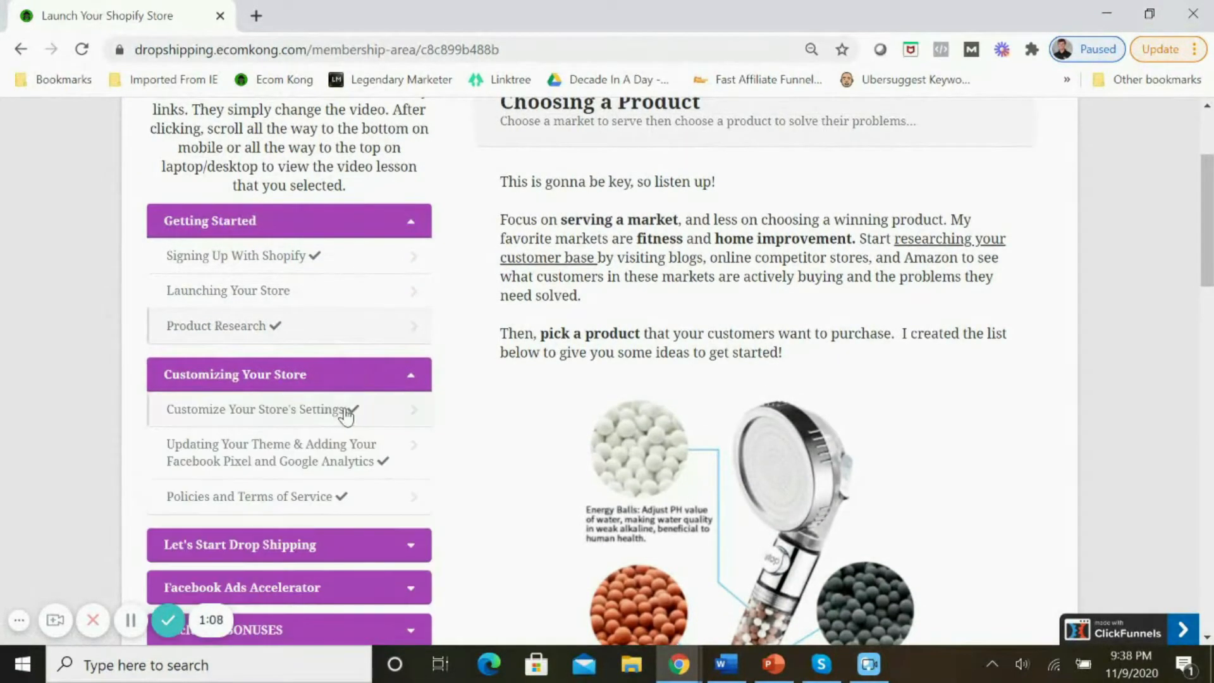
Open the Settings, Themes/Pixel/Analytics and Privacy Policy lessons, then collapse both sections.
{"action": "left_click", "coordinate": [259, 409]}
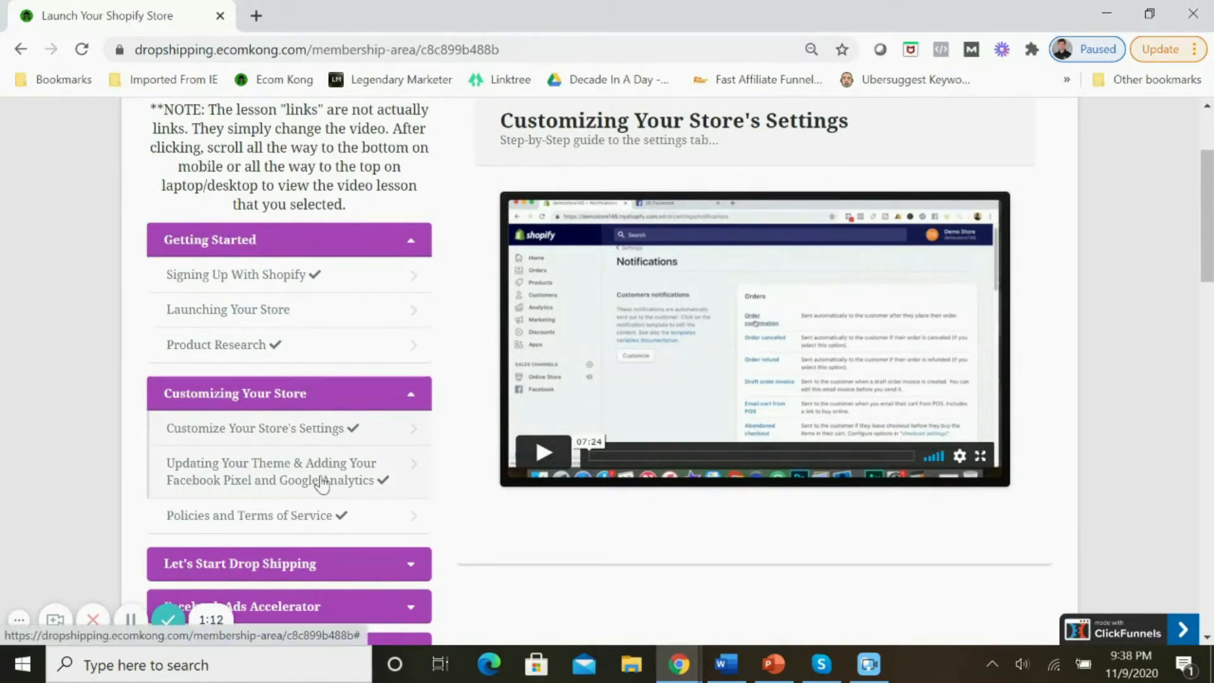
{"action": "left_click", "coordinate": [270, 471]}
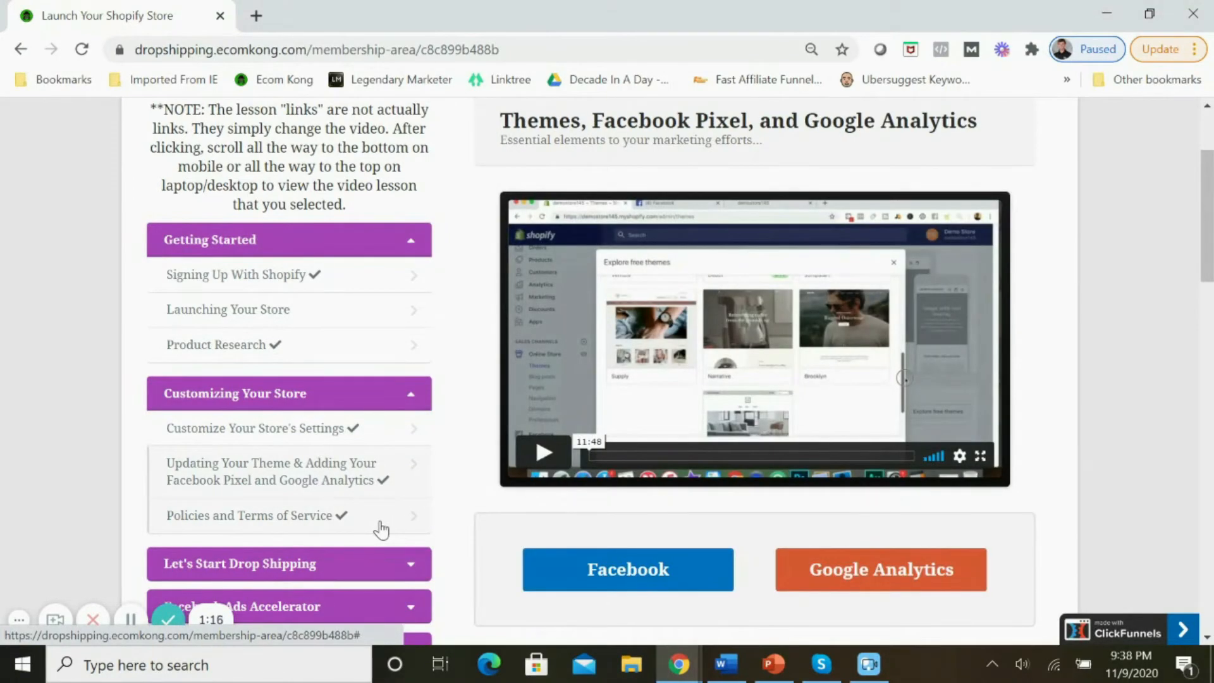
{"action": "left_click", "coordinate": [256, 515]}
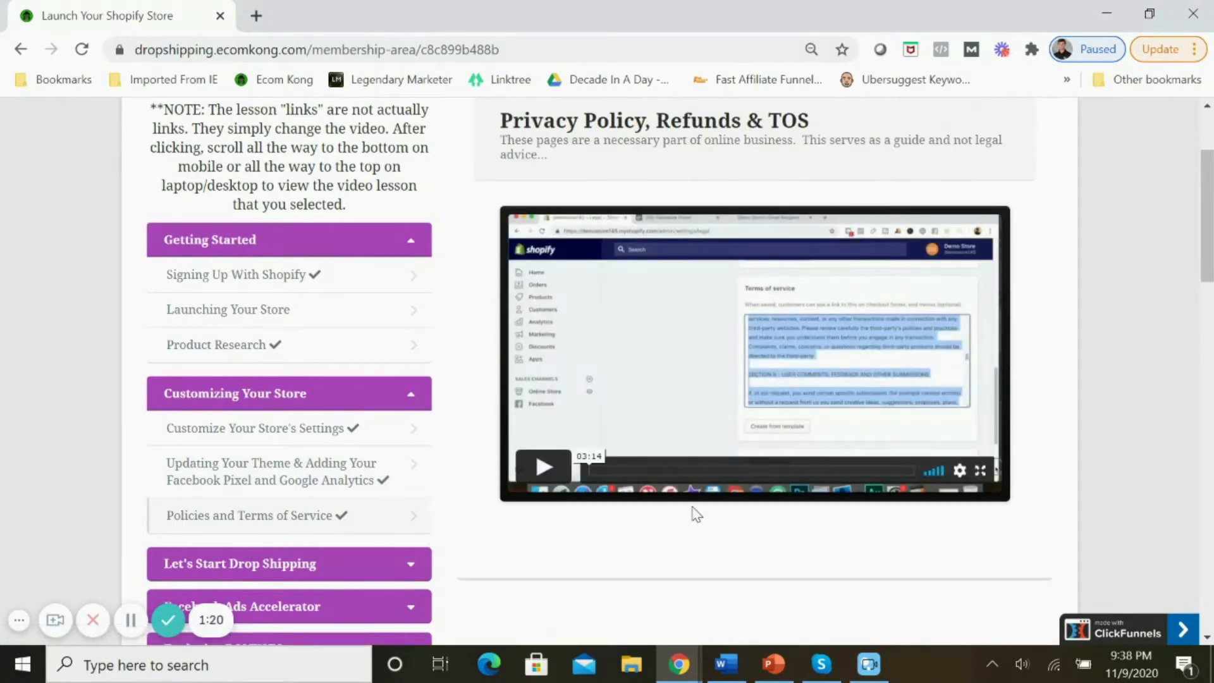
{"action": "left_click", "coordinate": [410, 239]}
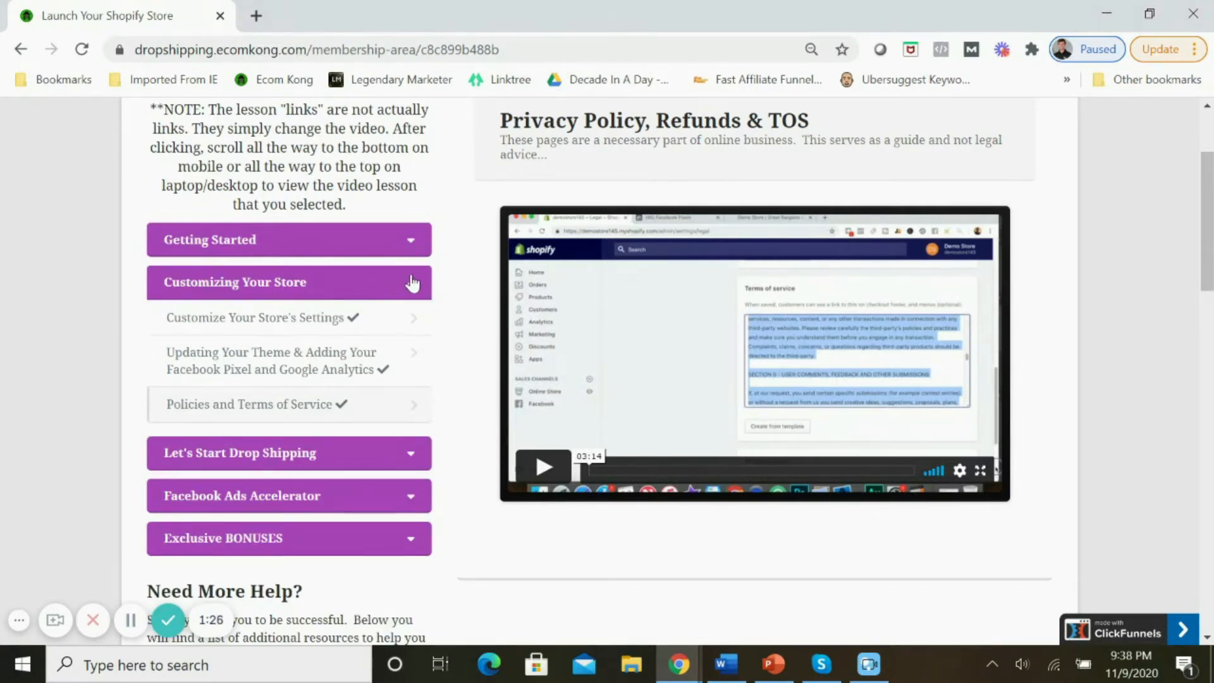
{"action": "left_click", "coordinate": [289, 282]}
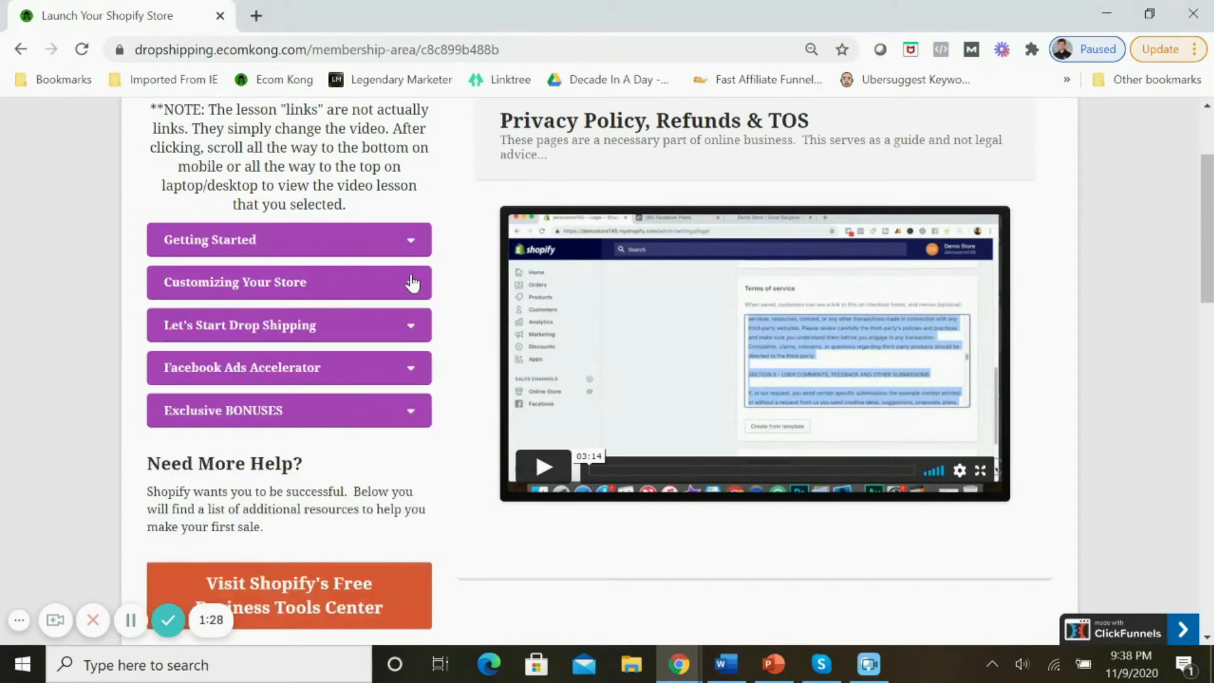
Expand Let's Start Drop Shipping, then open the Collections & Coupon Codes and Oberlo lessons.
{"action": "left_click", "coordinate": [288, 324]}
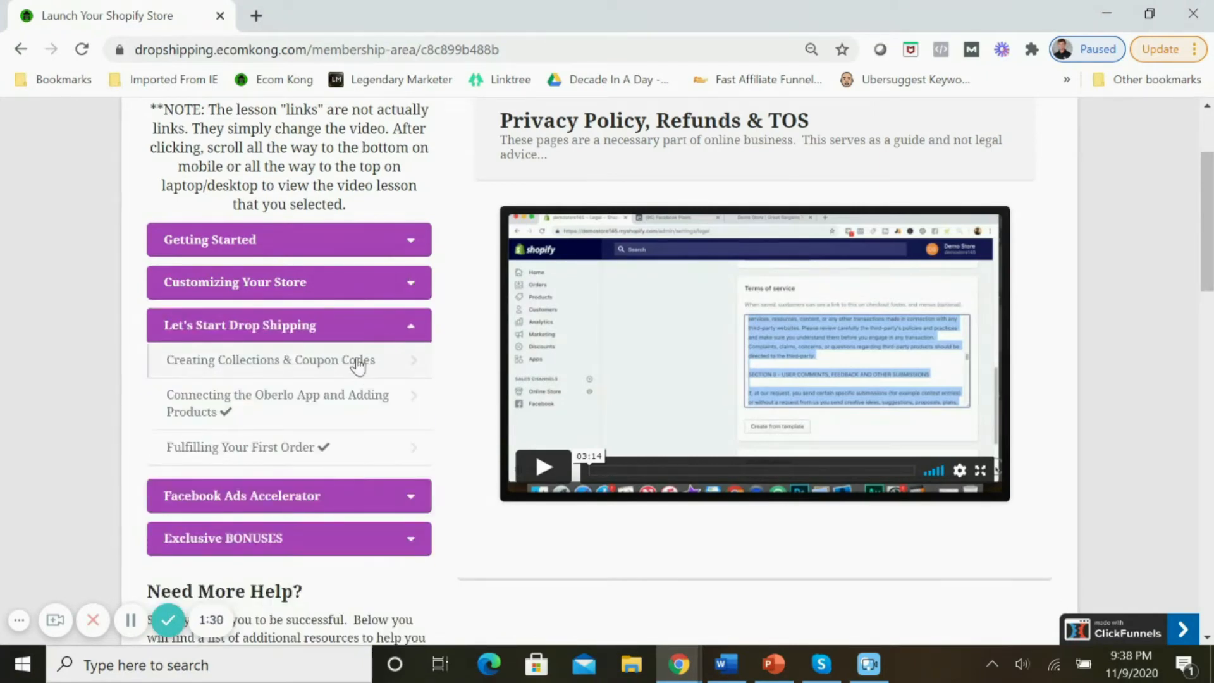
{"action": "left_click", "coordinate": [269, 359]}
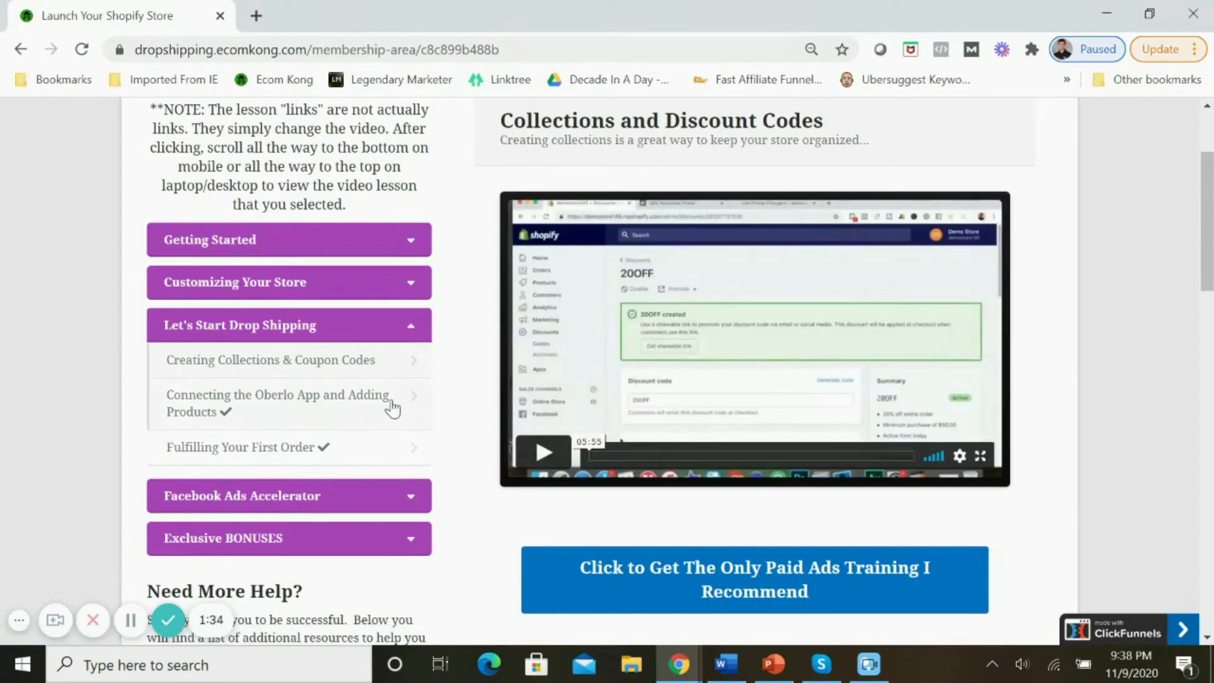
{"action": "left_click", "coordinate": [276, 403]}
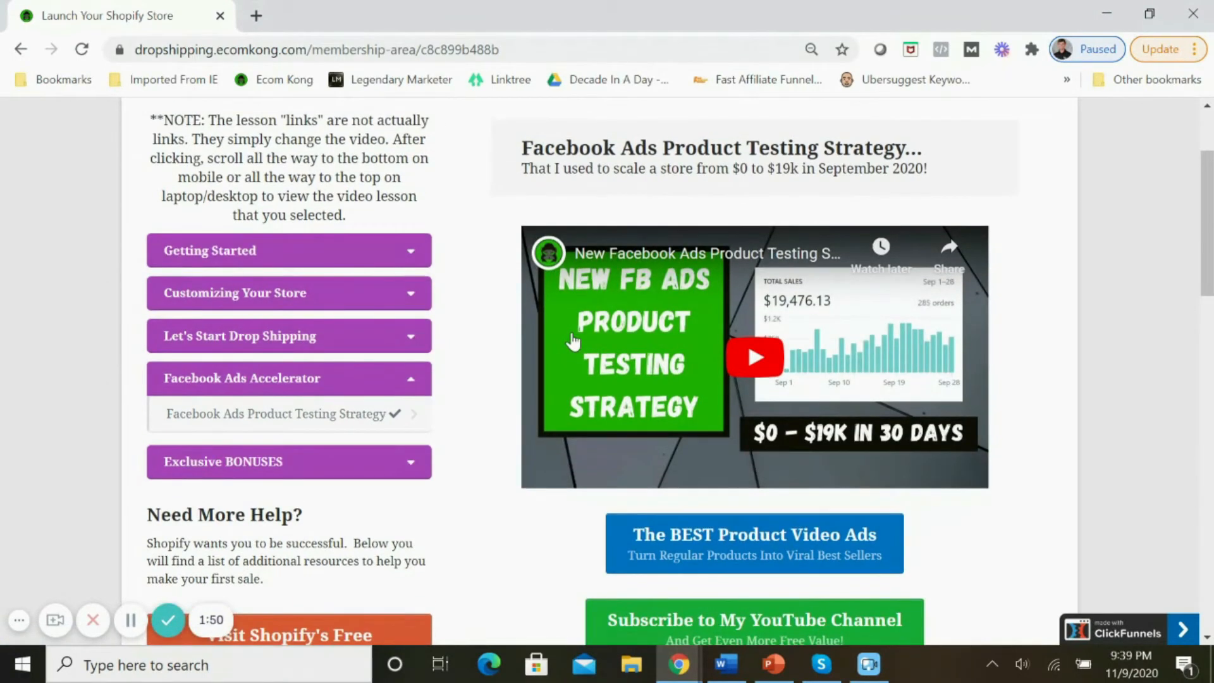
{"action": "mouse_move", "coordinate": [913, 231]}
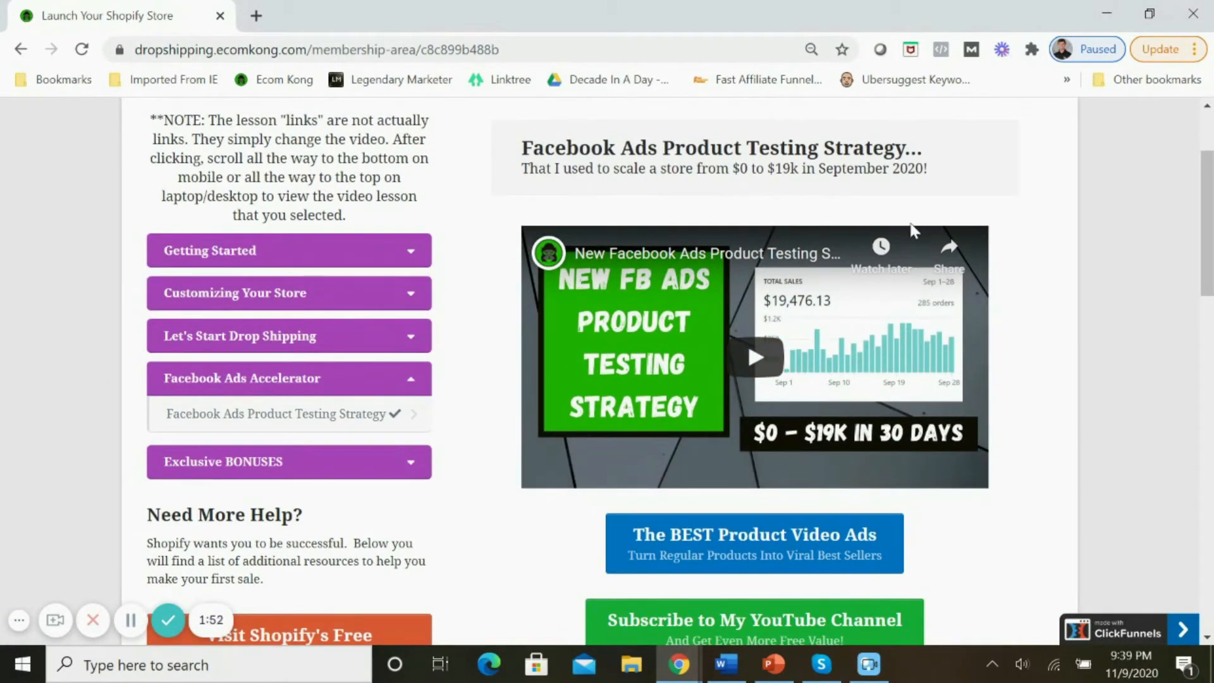
{"action": "mouse_move", "coordinate": [1092, 266]}
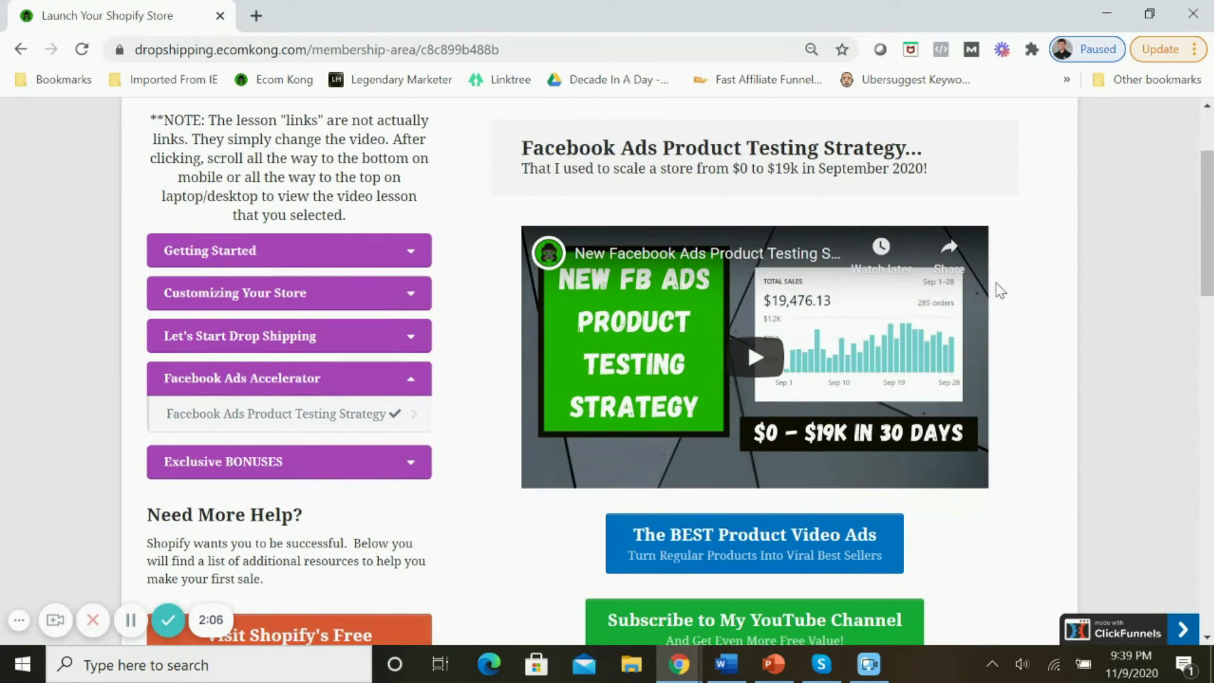
Expand Exclusive BONUSES to show GET ACCESS and collapse Facebook Ads Accelerator.
{"action": "scroll", "scroll_direction": "down", "scroll_amount": 3}
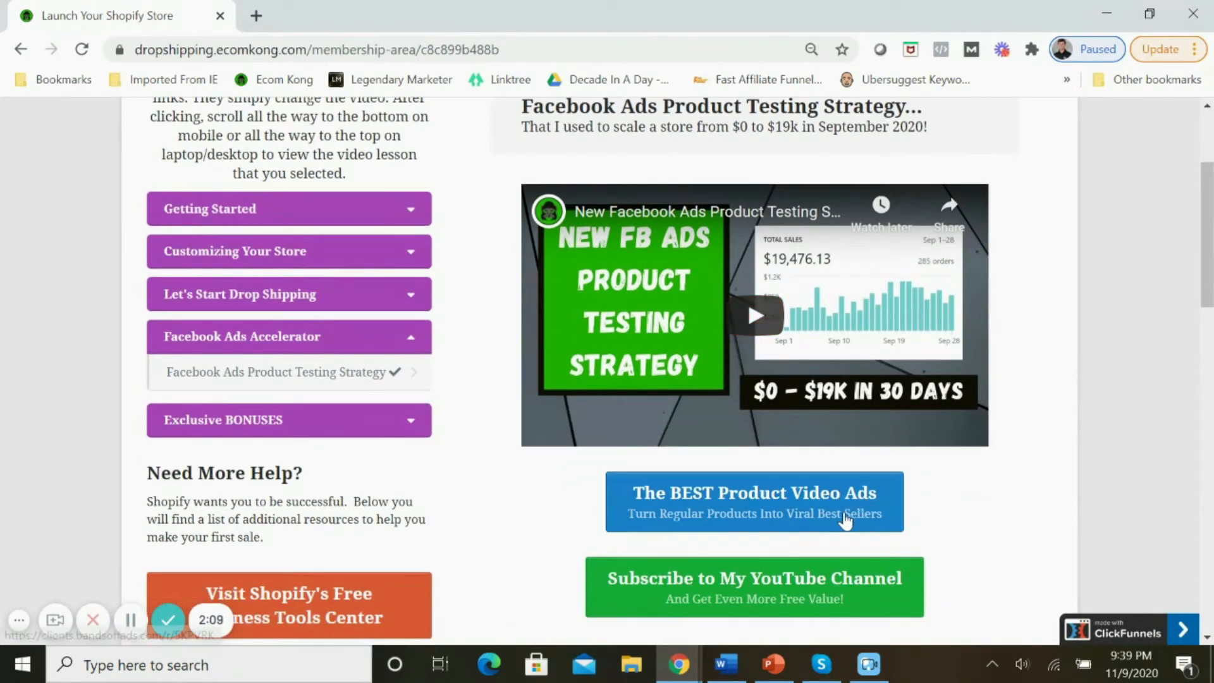
{"action": "mouse_move", "coordinate": [452, 423]}
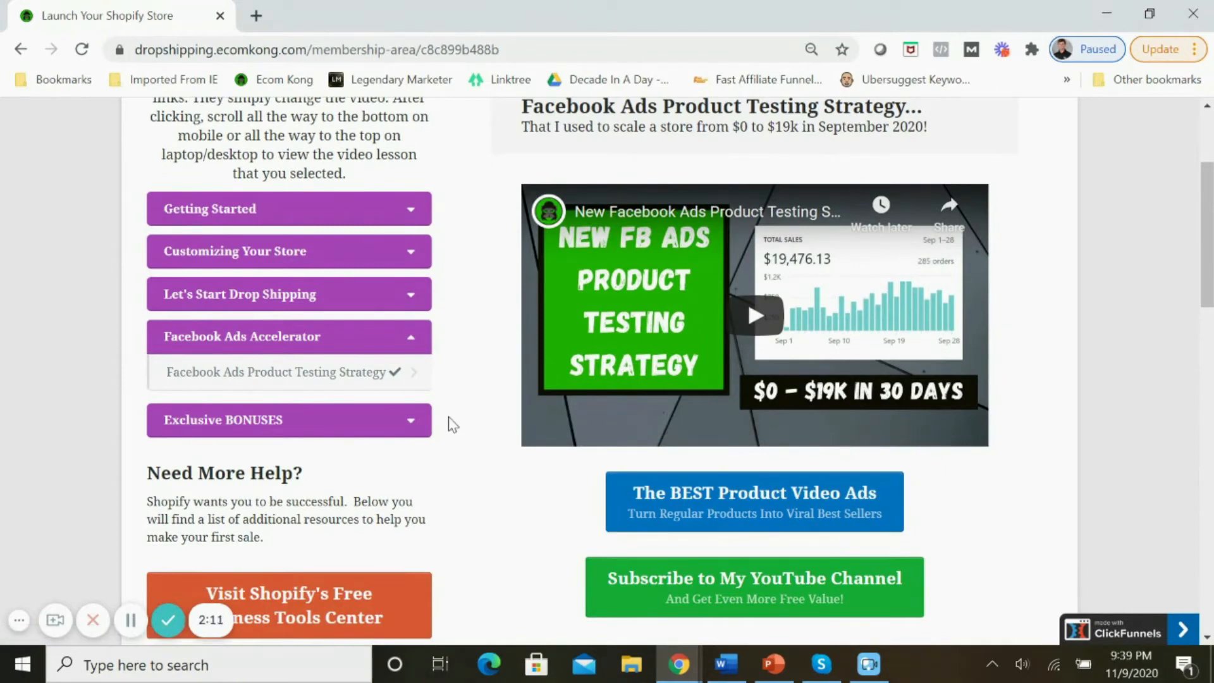
{"action": "mouse_move", "coordinate": [960, 112]}
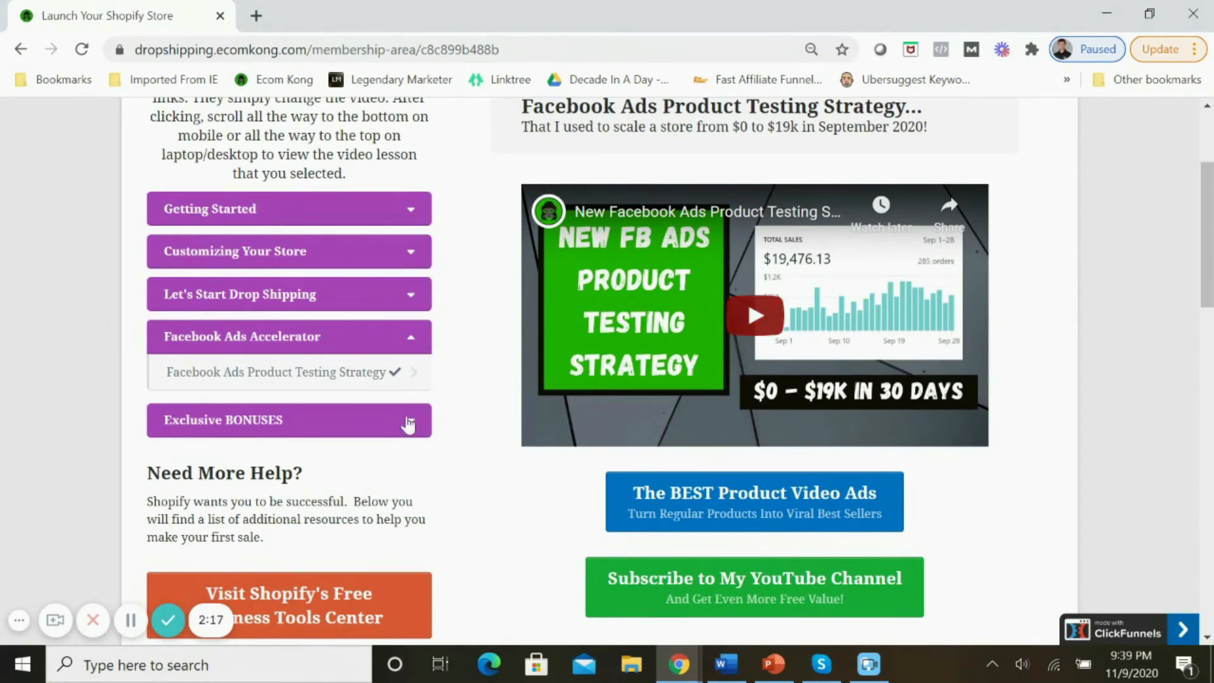
{"action": "left_click", "coordinate": [289, 419]}
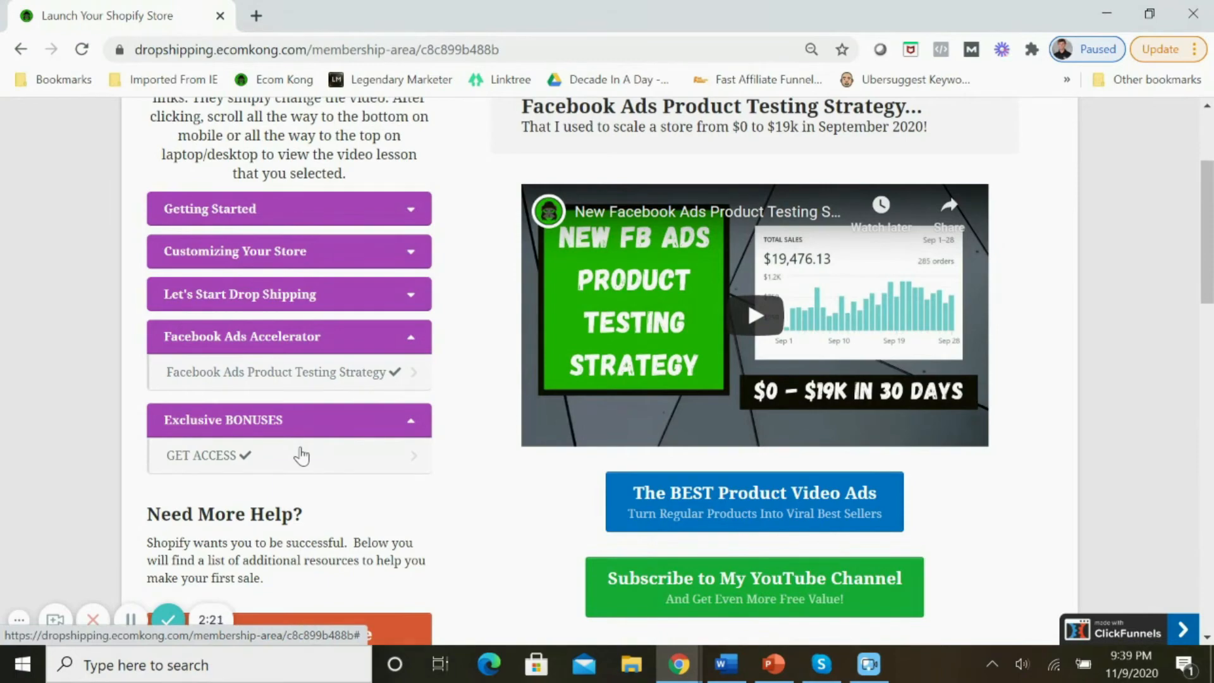
{"action": "mouse_move", "coordinate": [372, 349]}
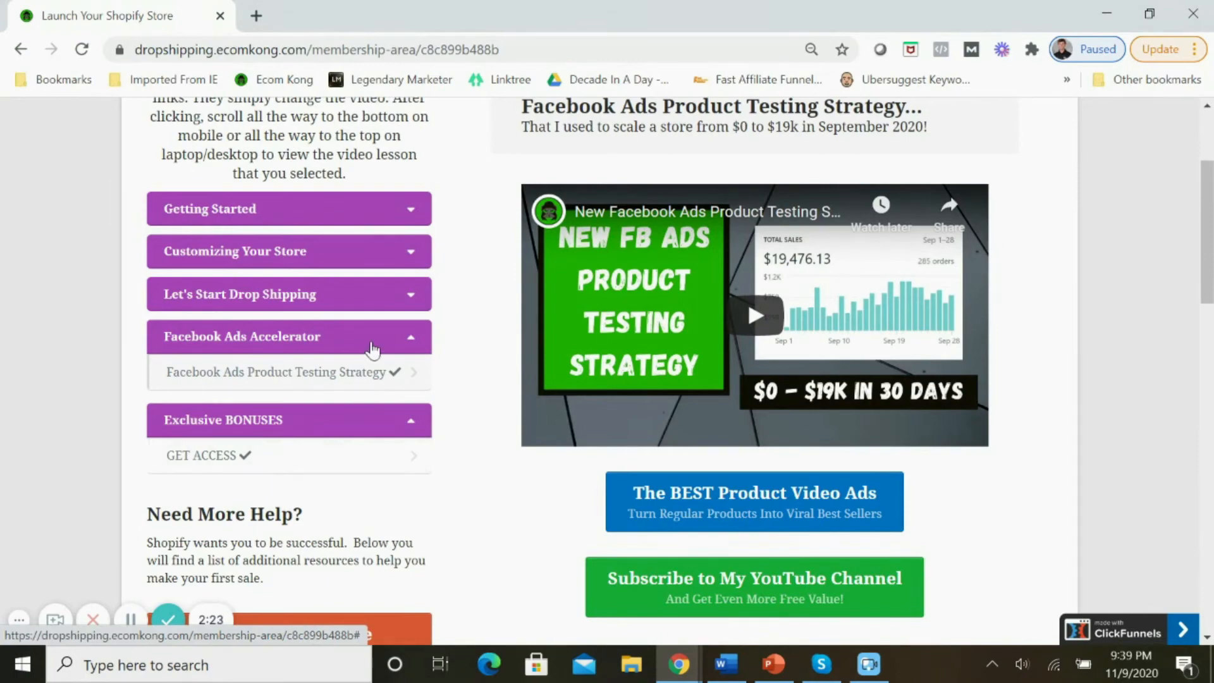
{"action": "left_click", "coordinate": [288, 336]}
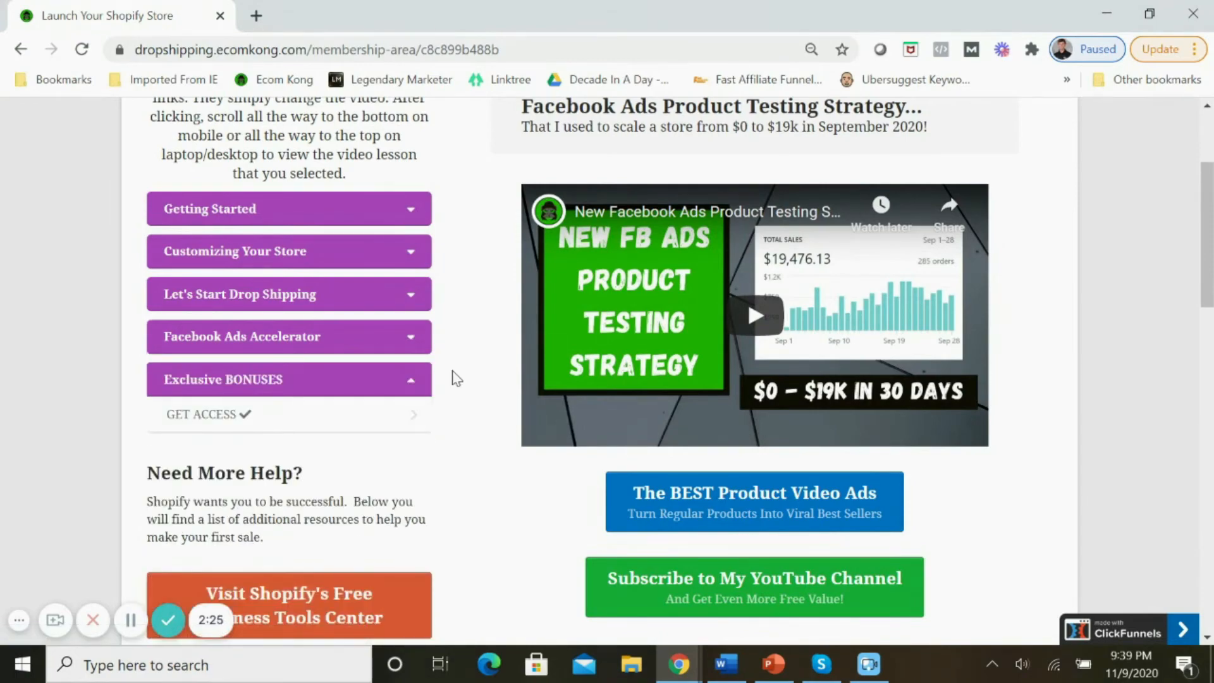